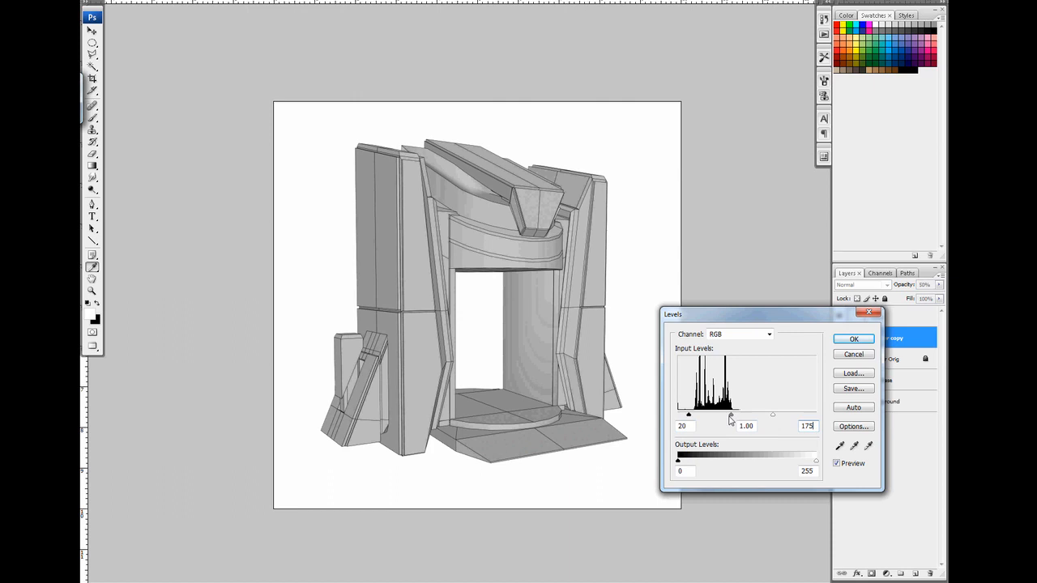
Step: Deepen the render's darks with Levels, black input around 20, and confirm
click(852, 338)
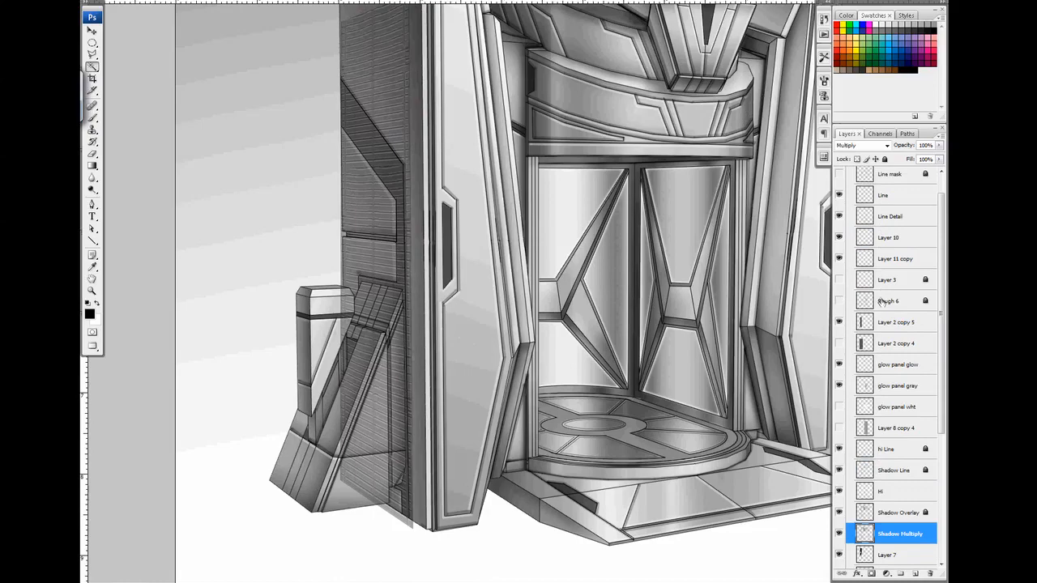
Step: Paint remaining greyscale floor and chamber detail, then tint the metal and add blue light strips
click(862, 146)
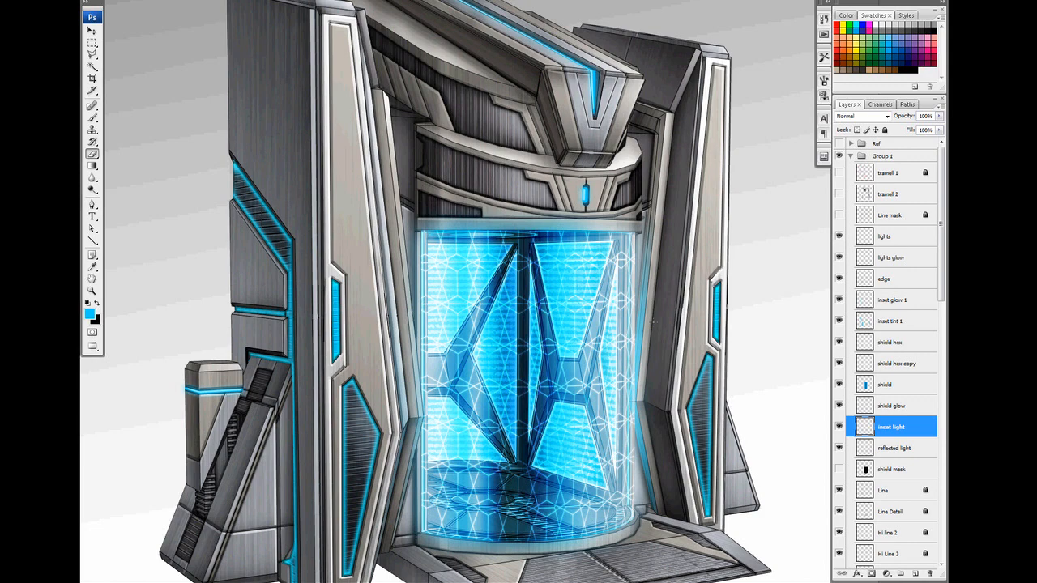
Step: Paint the blue hexagon energy shield with its glow layer and reflected light on the metal
click(891, 405)
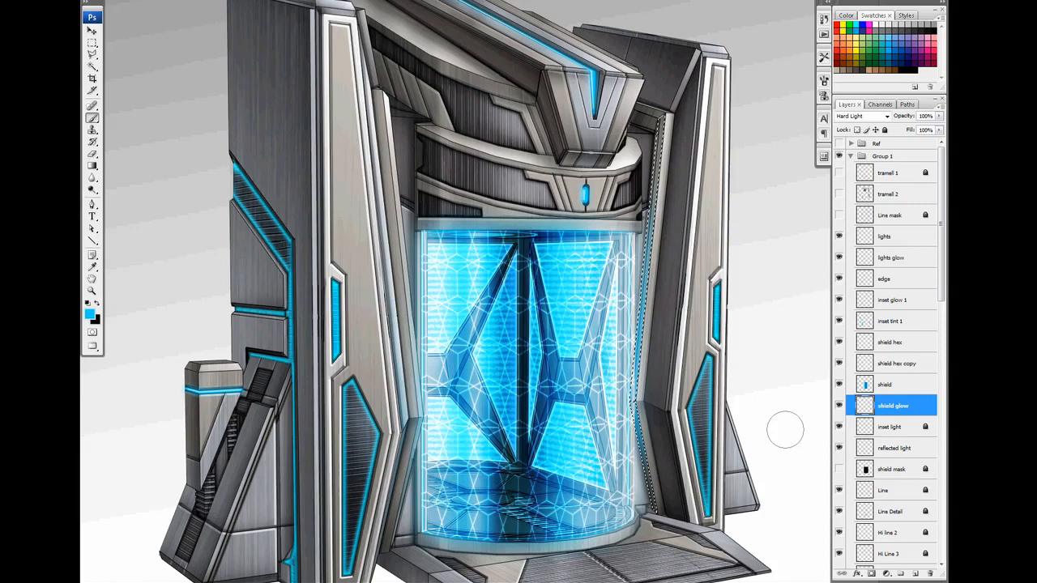